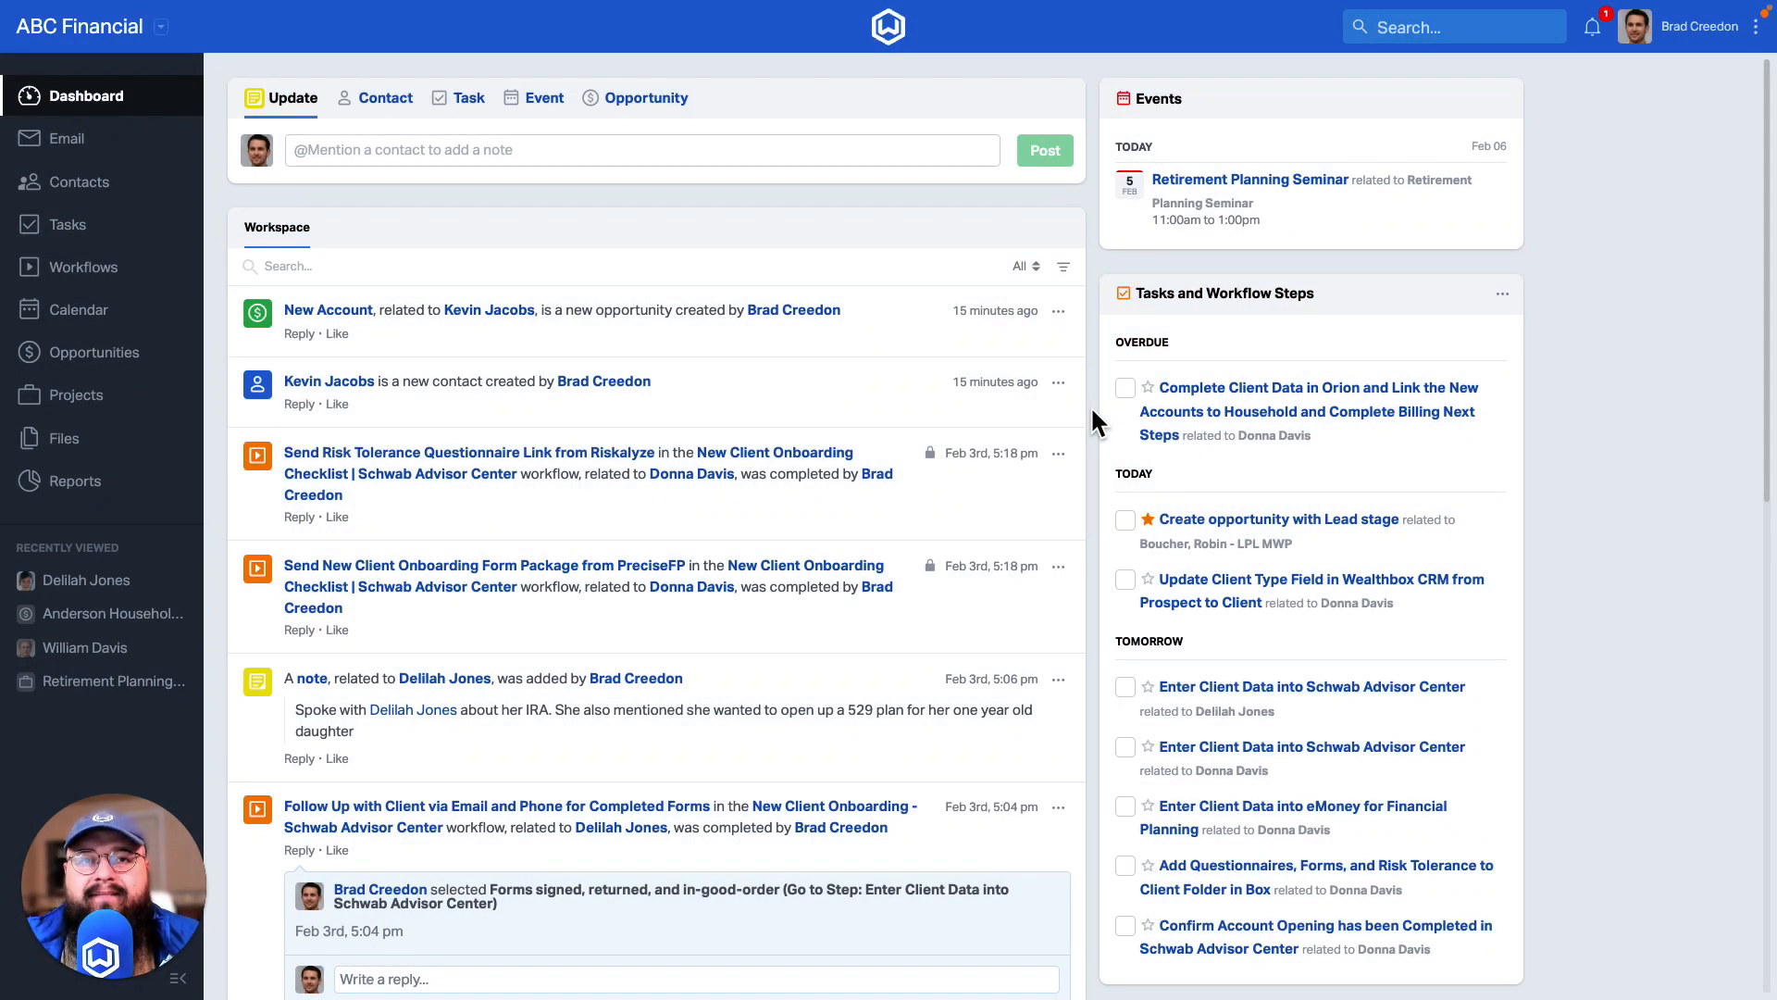
pyautogui.moveTo(1733, 22)
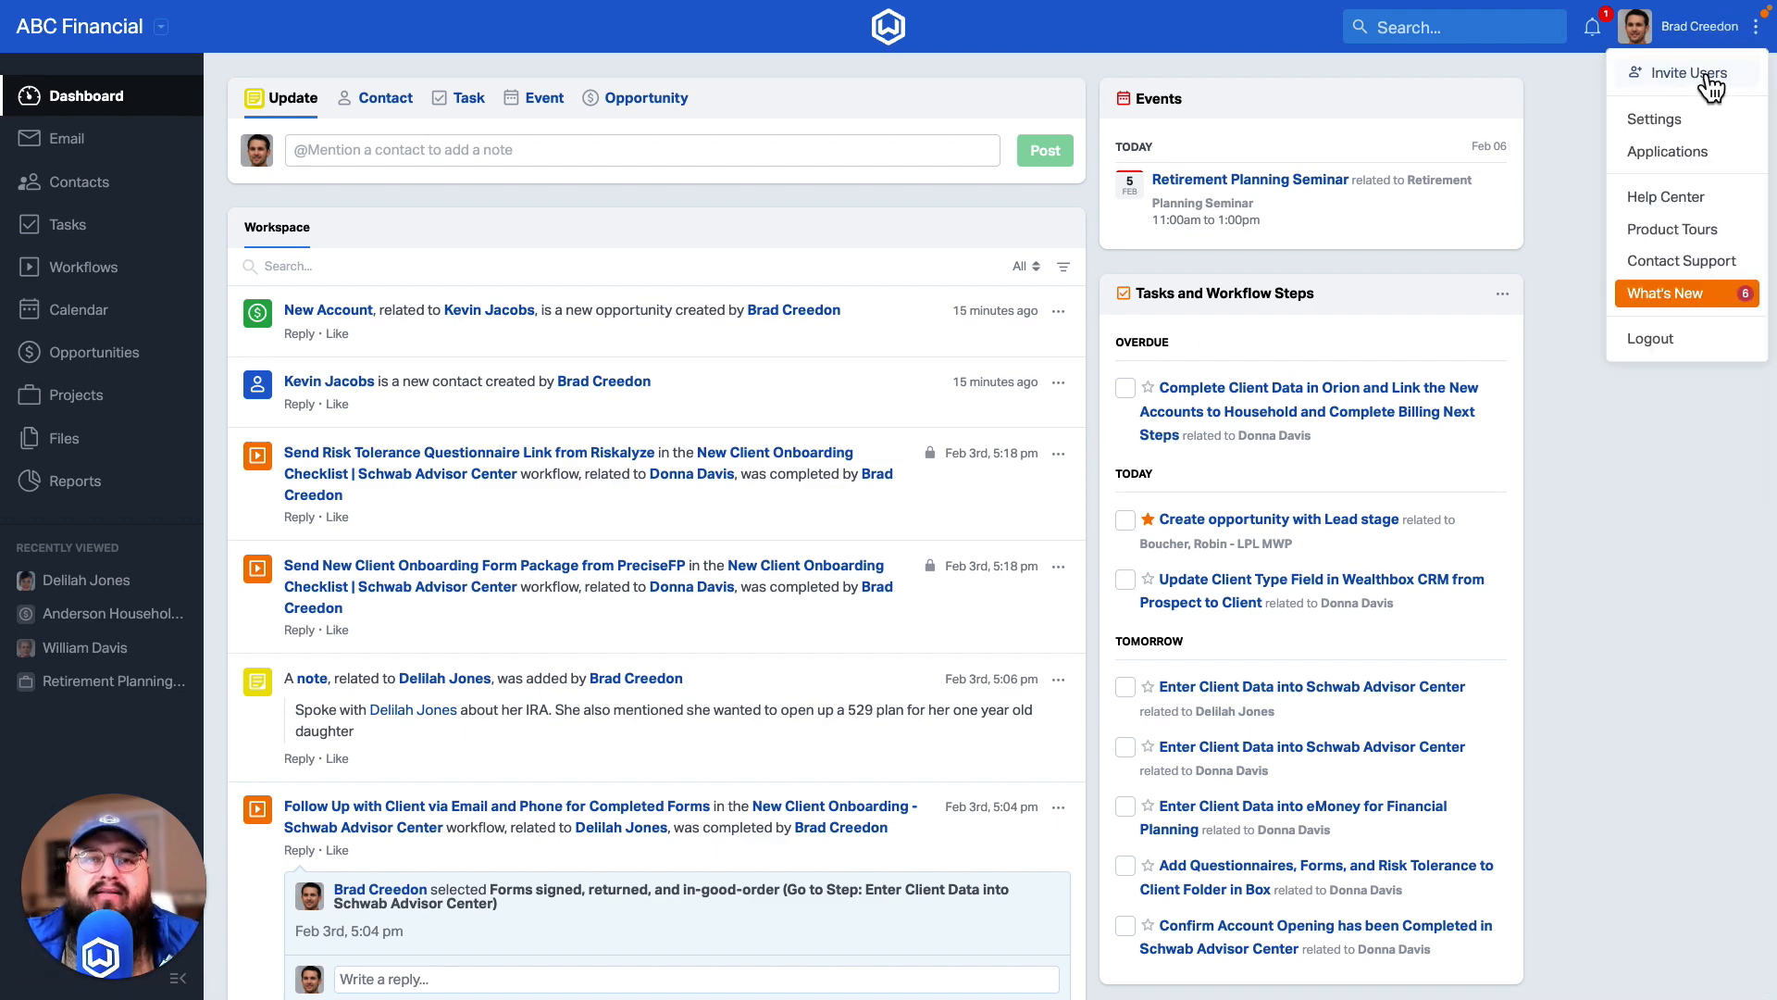
# Step: Go to the account's Profile Settings page from the user menu
pyautogui.click(1654, 117)
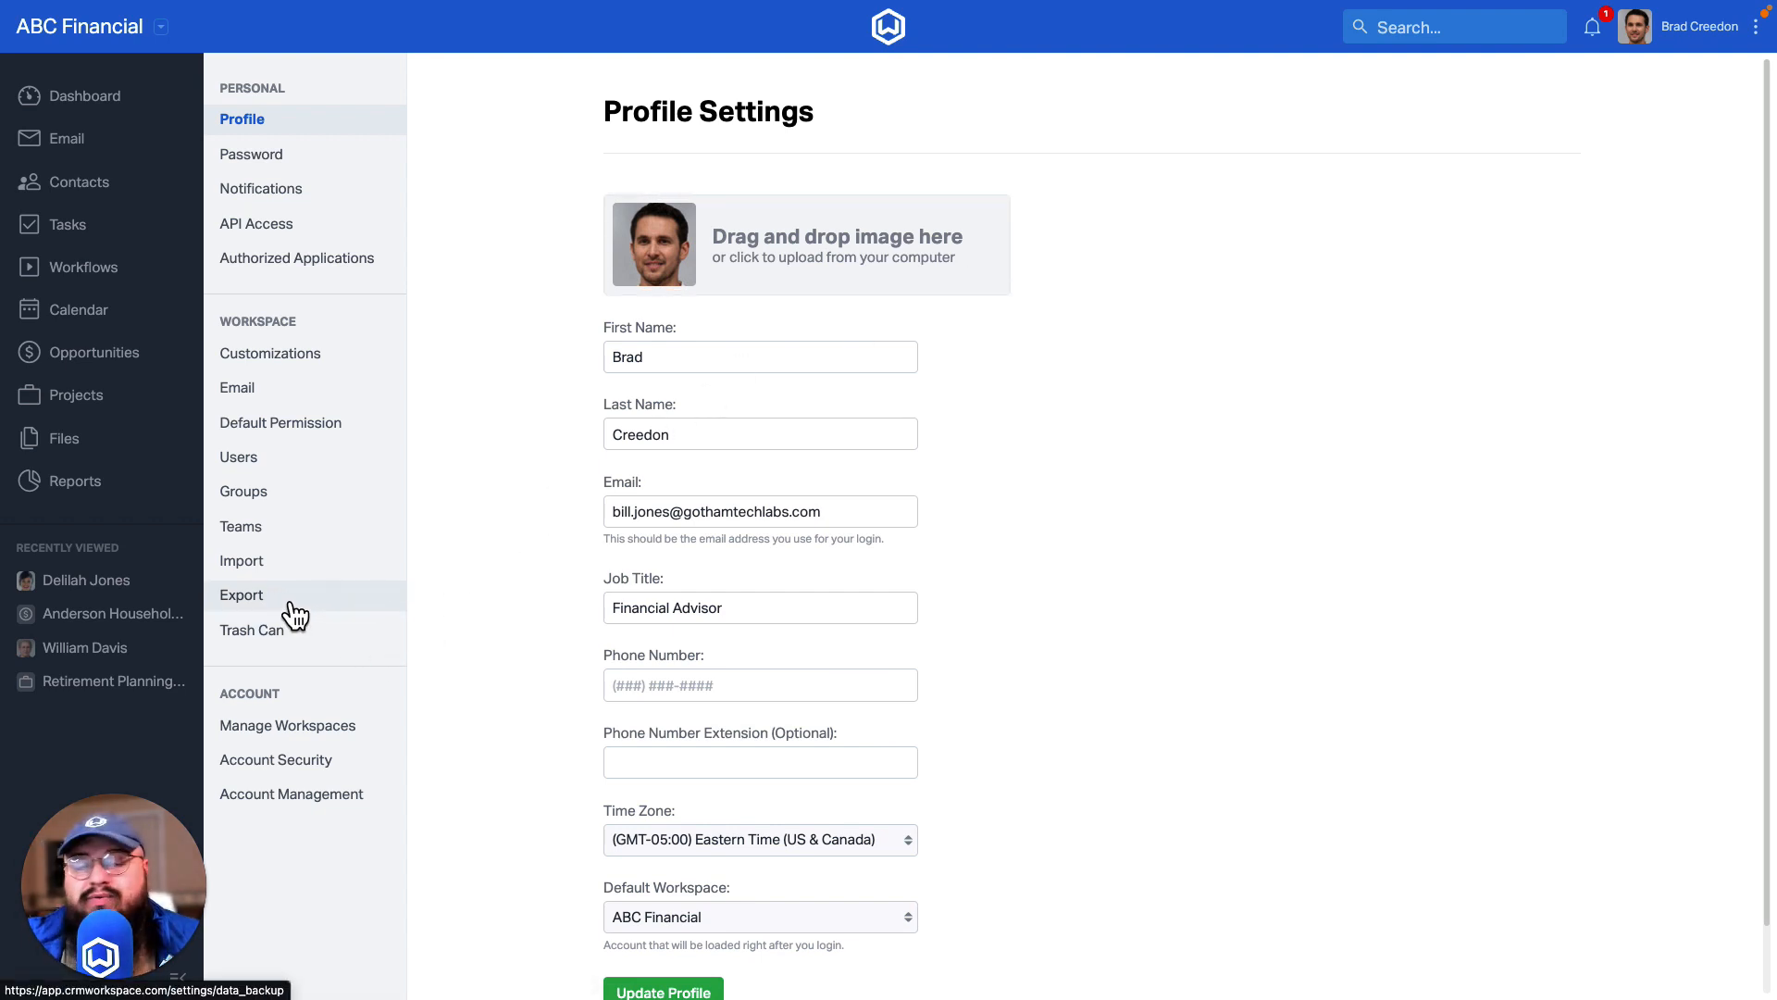
# Step: Choose JSON as the format on the Export settings page without requesting the export
pyautogui.click(241, 595)
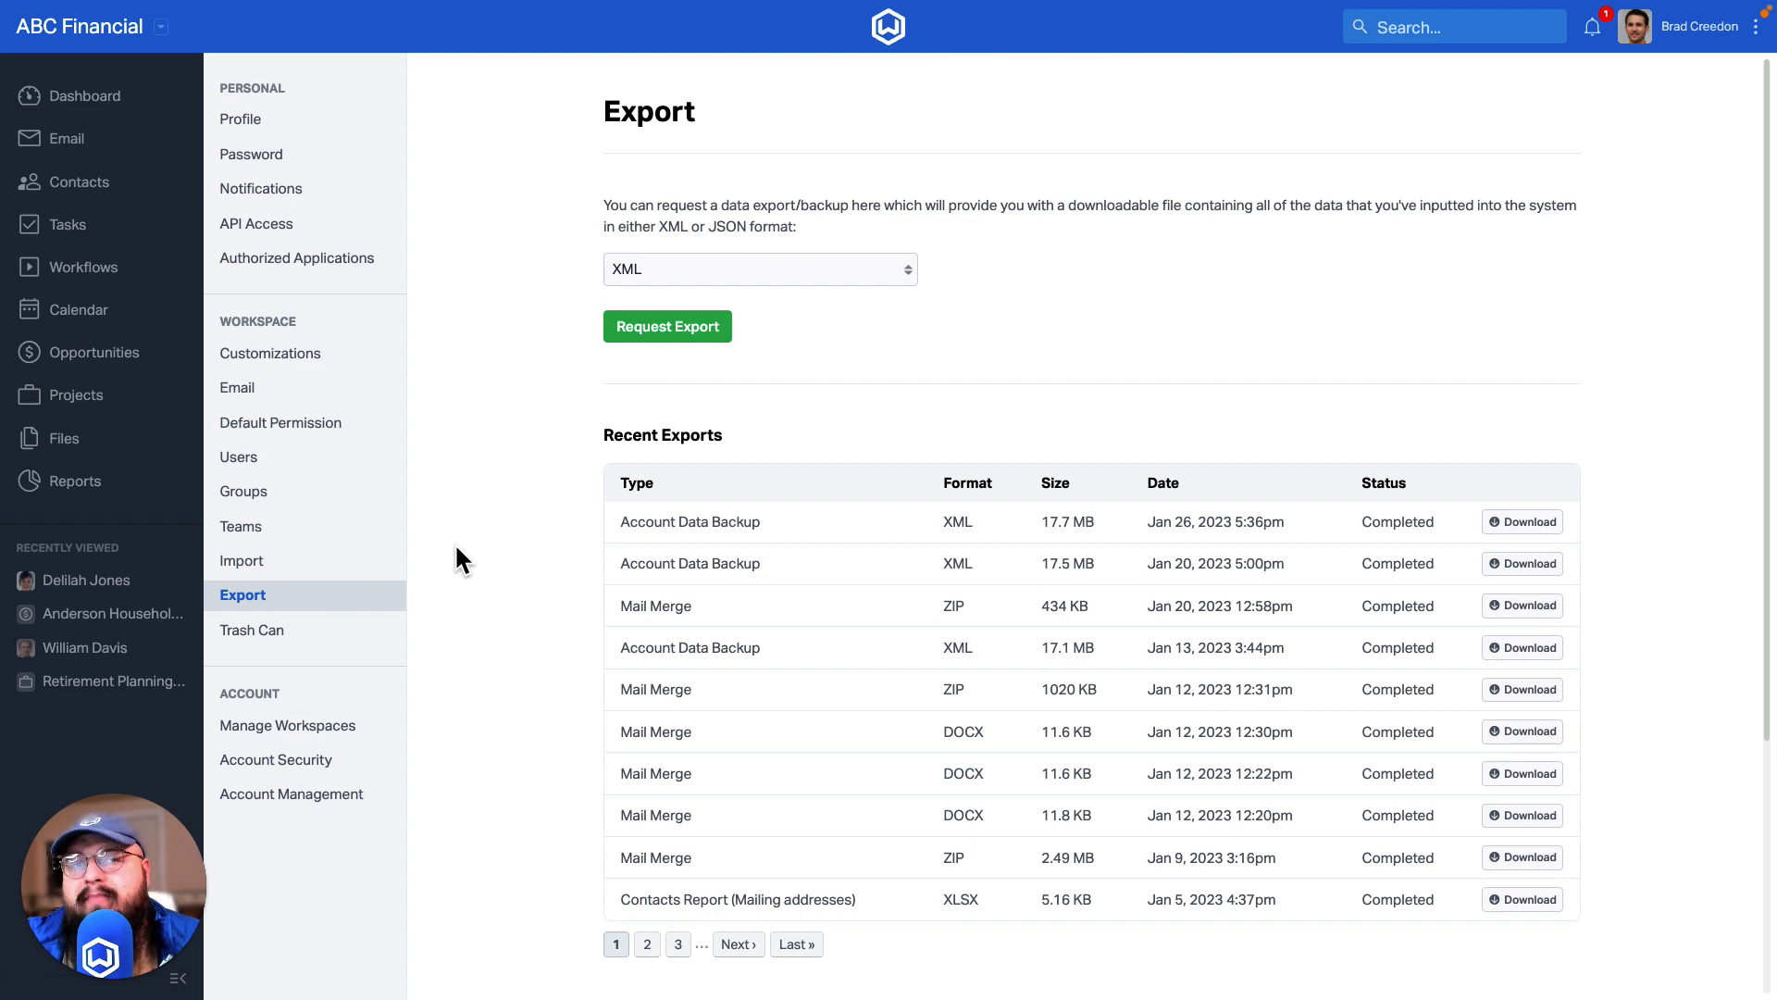
pyautogui.moveTo(721, 272)
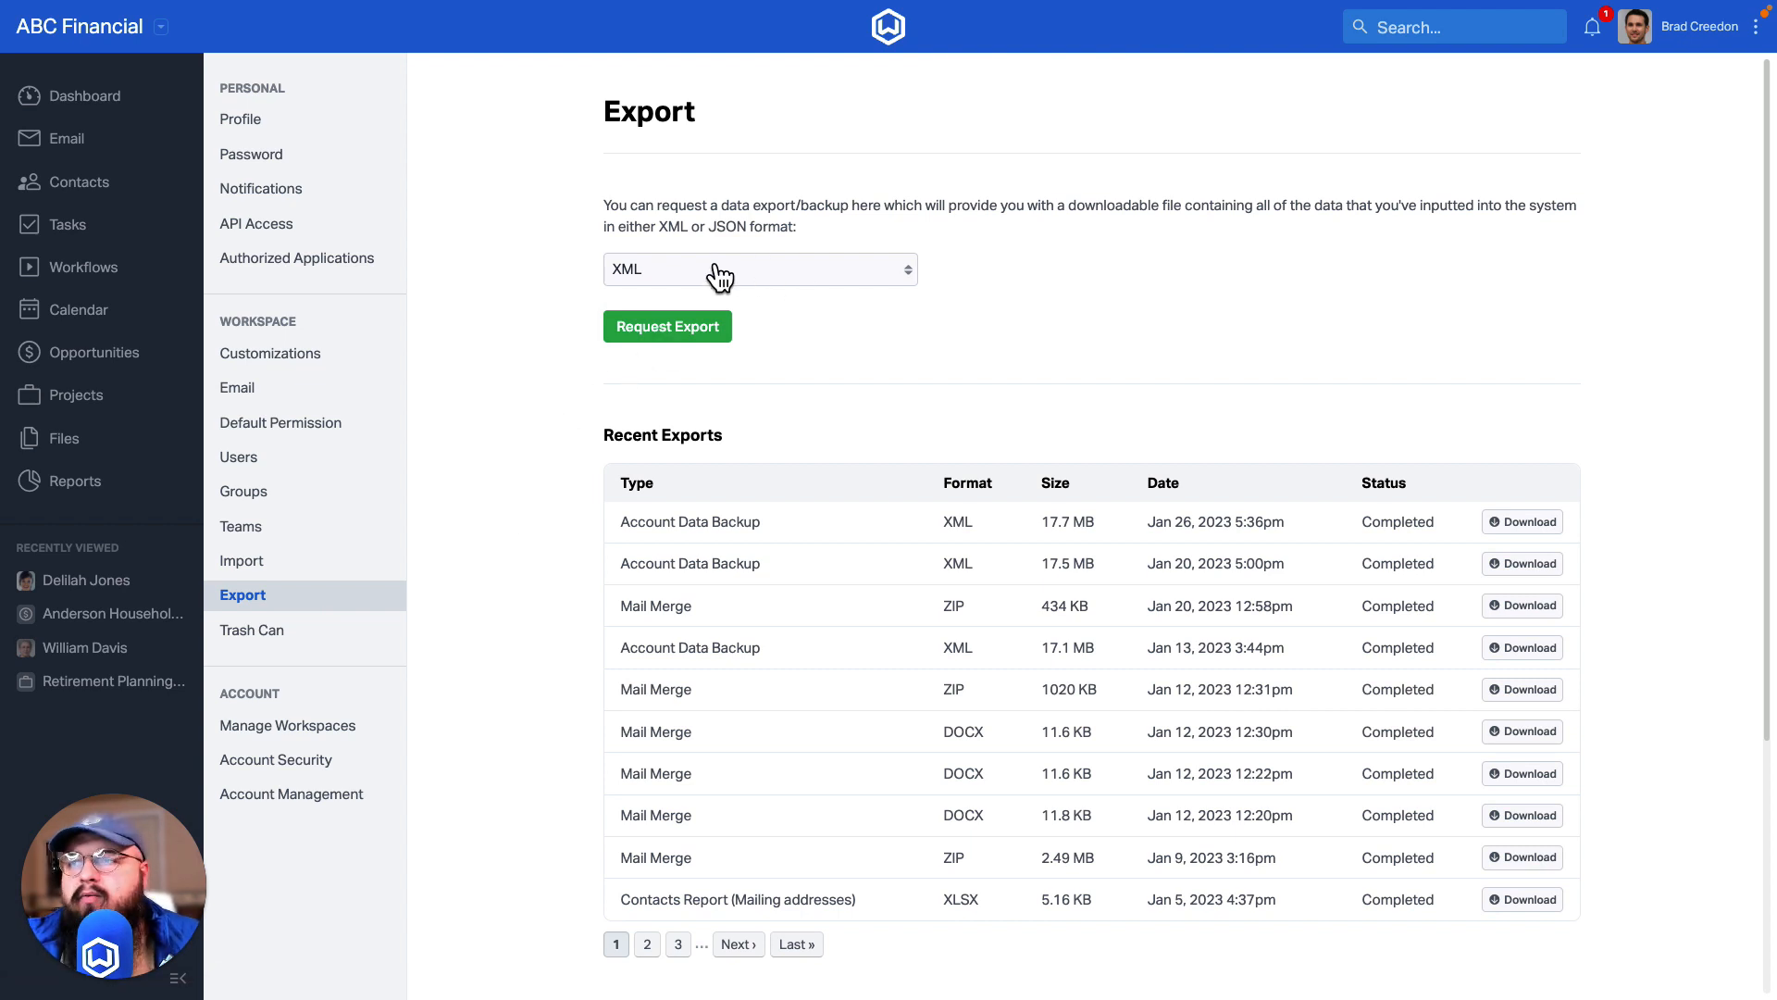
pyautogui.click(759, 269)
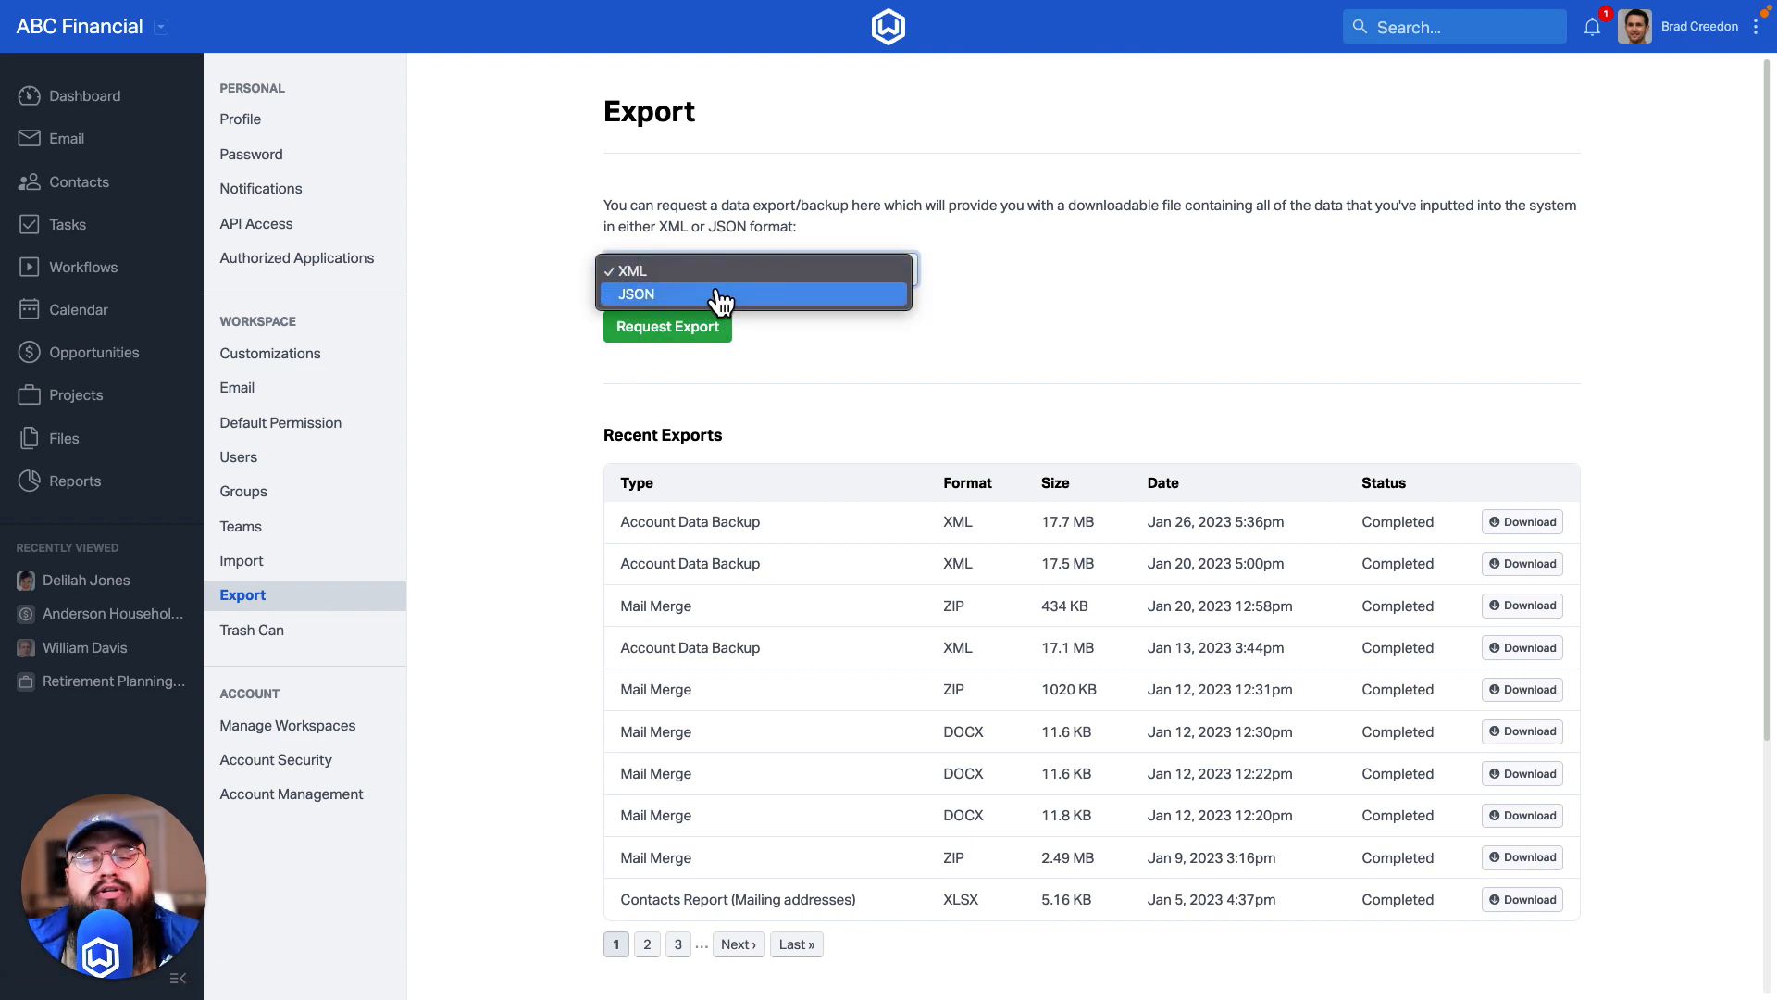
pyautogui.click(636, 293)
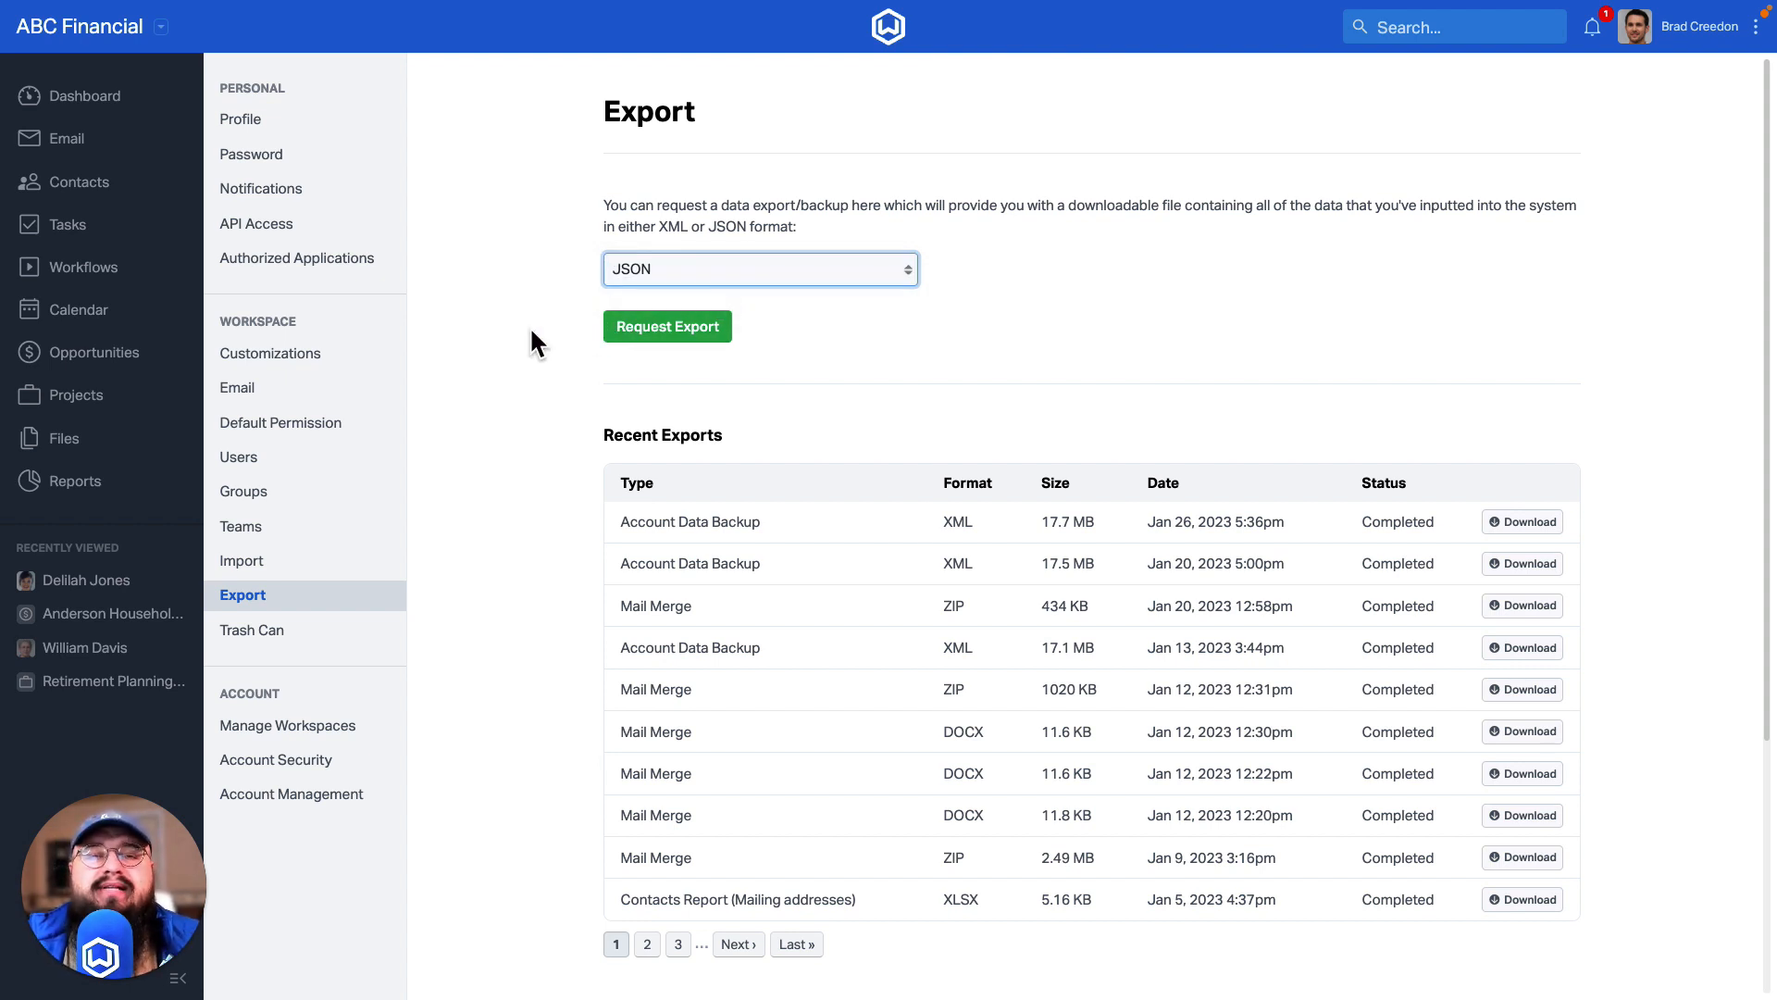
pyautogui.moveTo(554, 367)
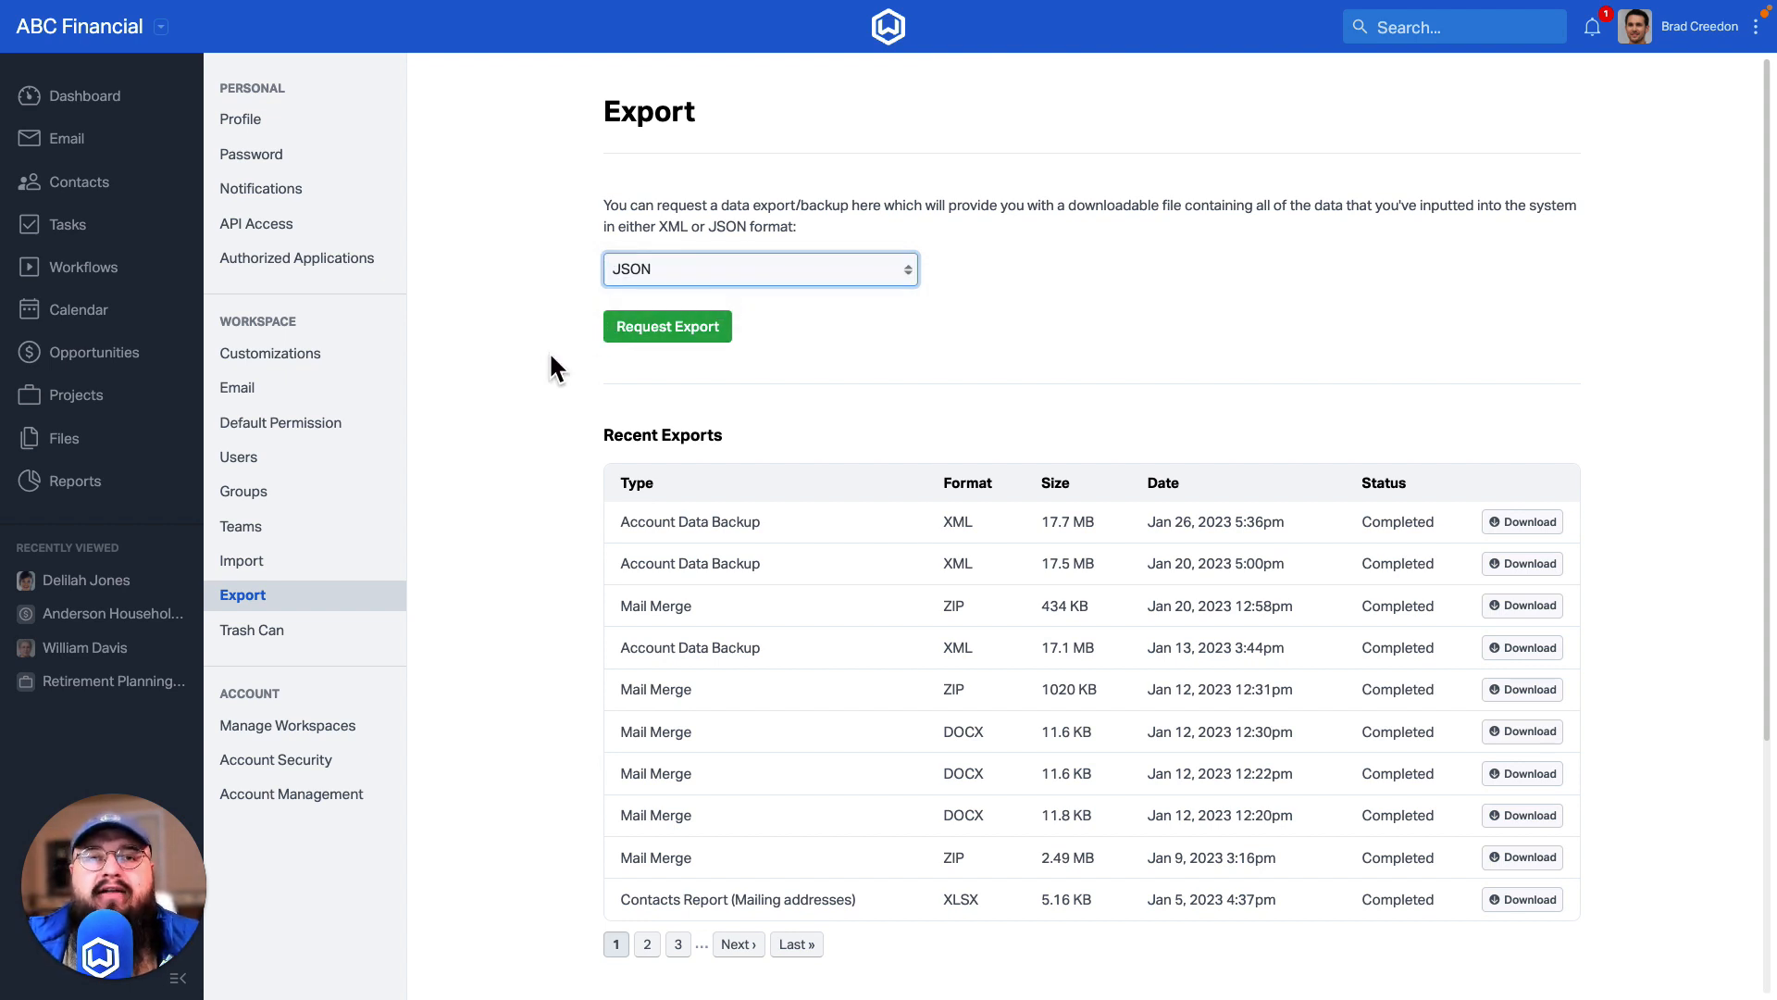